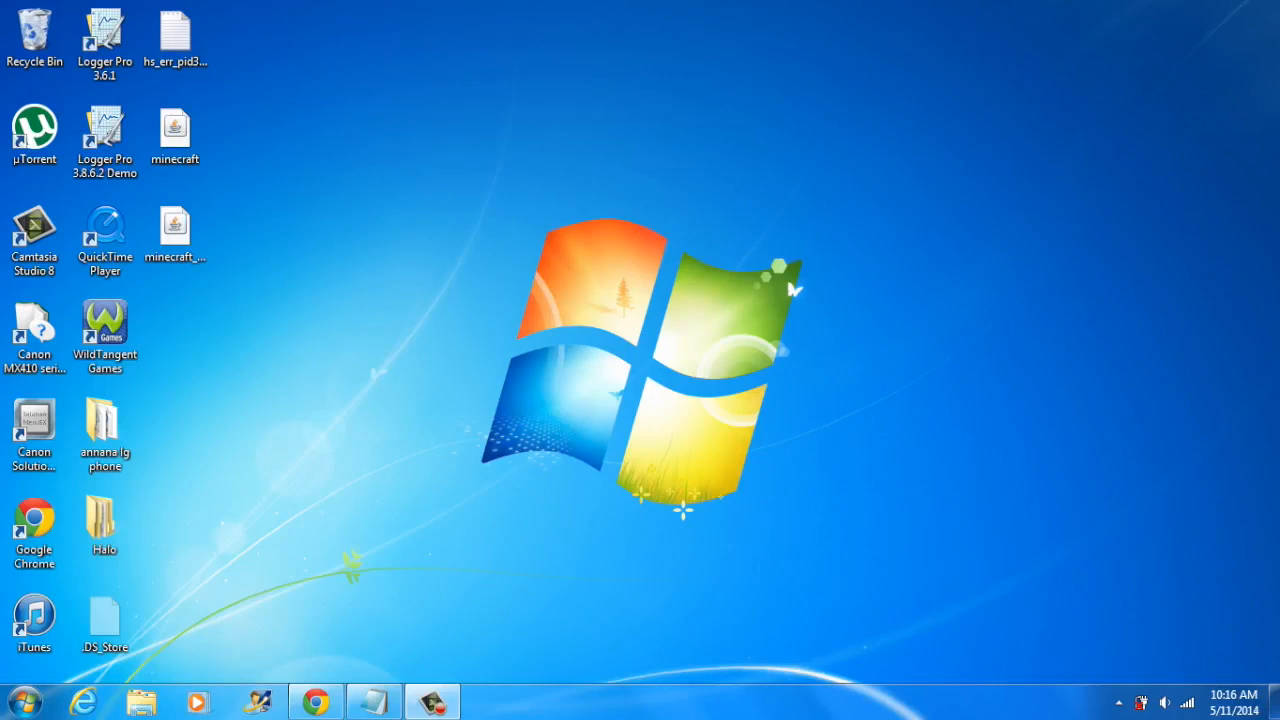
Reach the Downloads folder from the Start menu via a file browser at Computer.
click(17, 698)
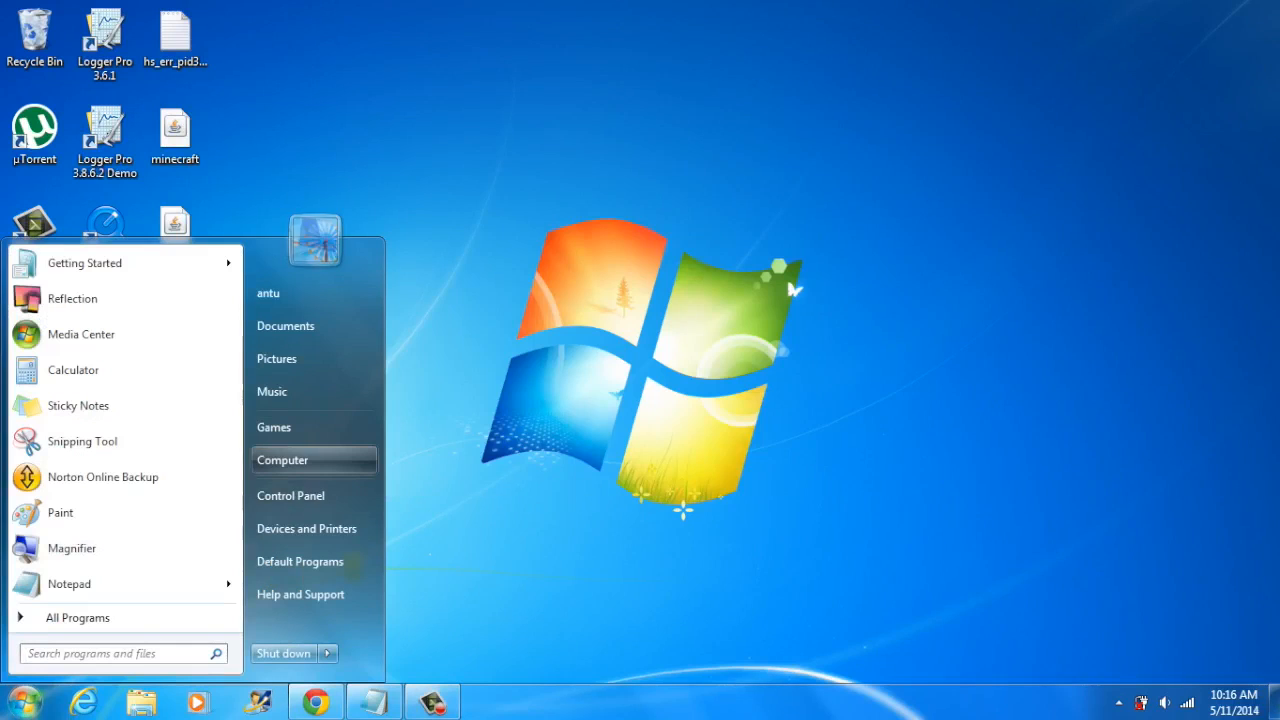
click(283, 460)
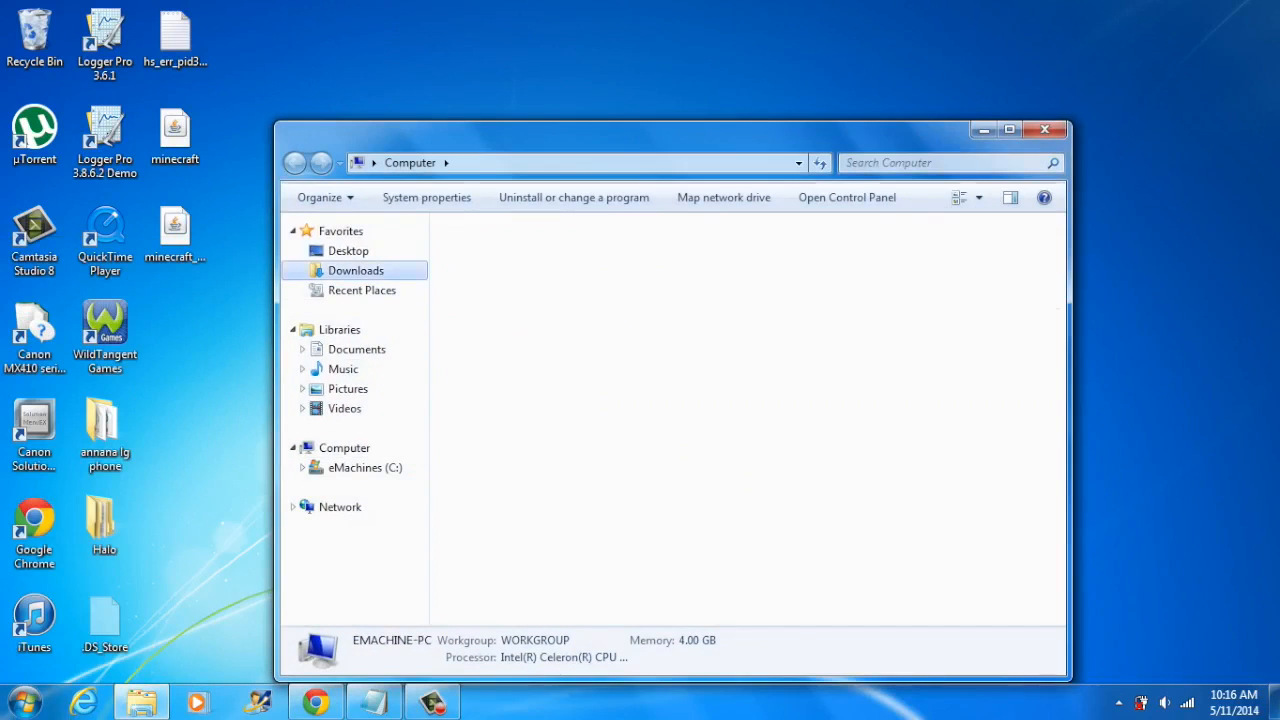
click(355, 270)
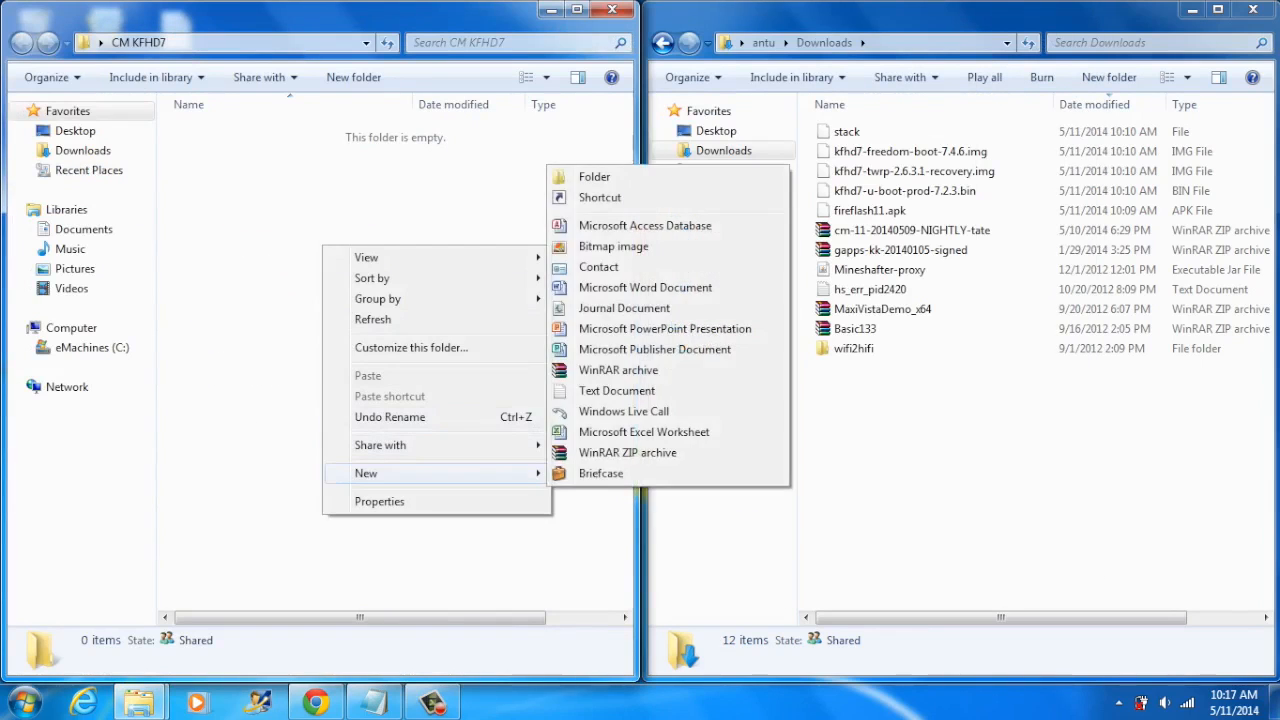
Create a new folder named Transfer inside CM KFHD7 and enter it.
click(593, 176)
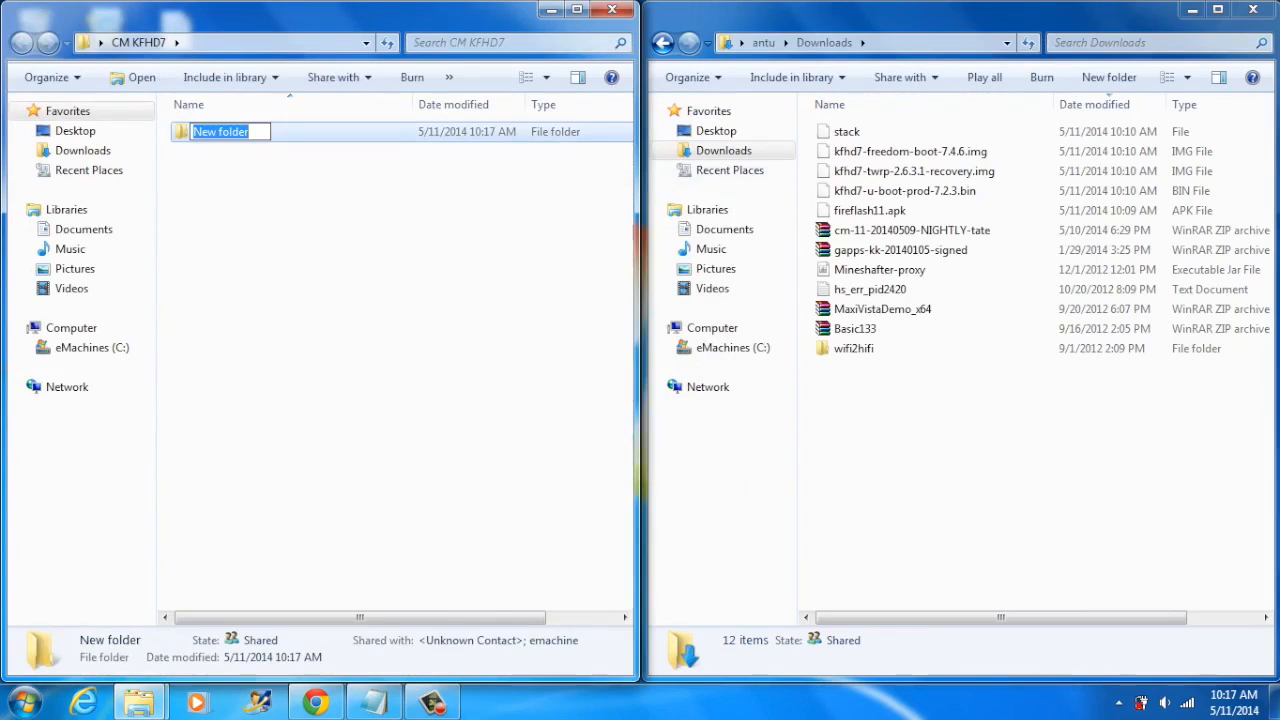
text(Trans)
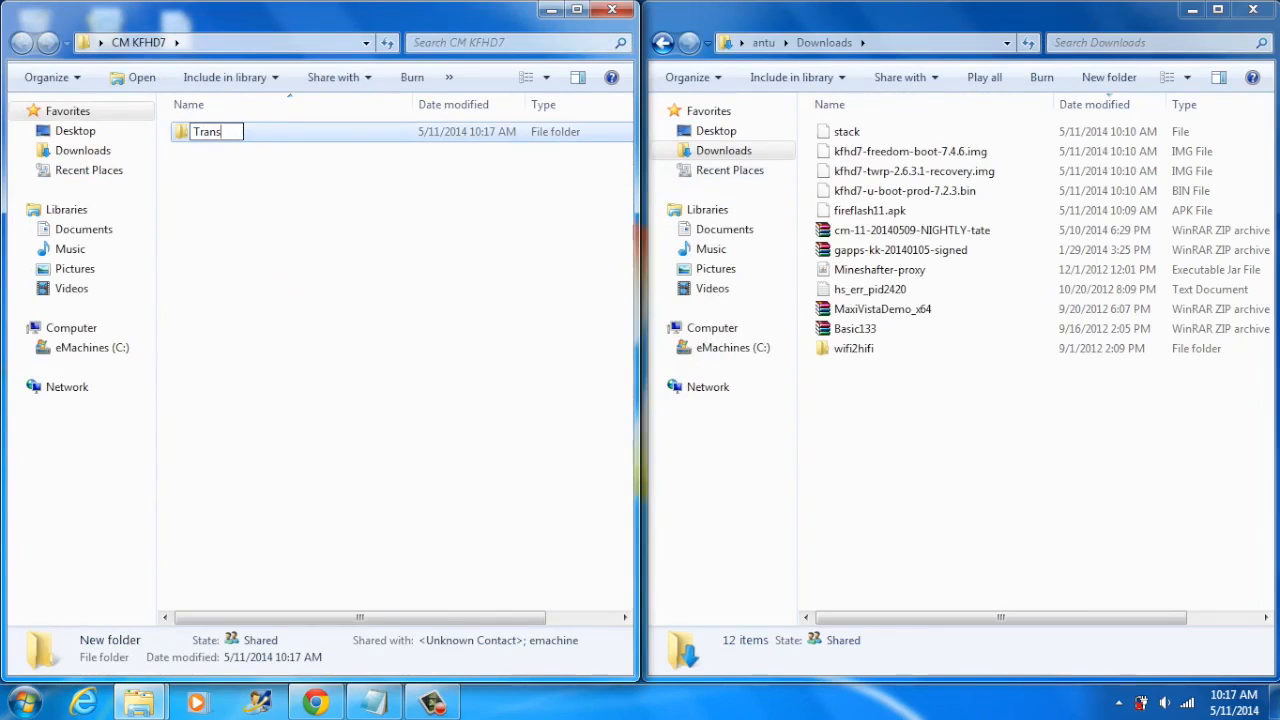
text(fer)
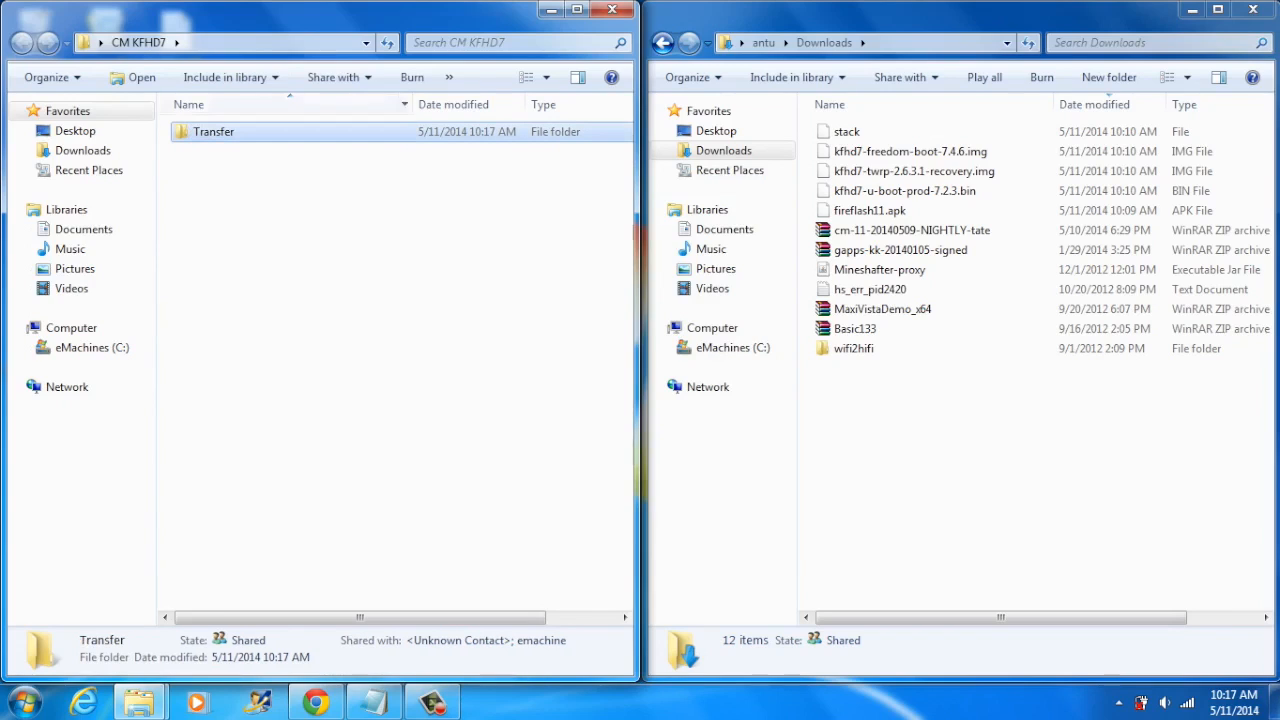
double_click(213, 131)
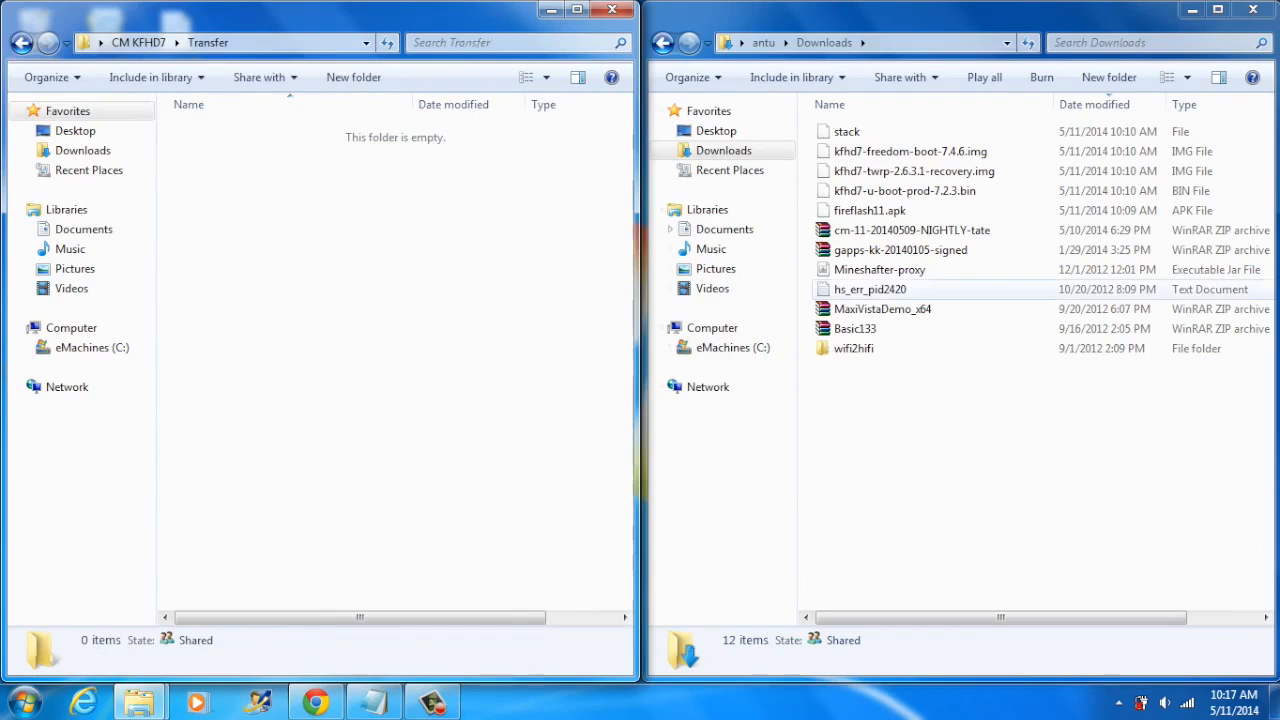
click(898, 250)
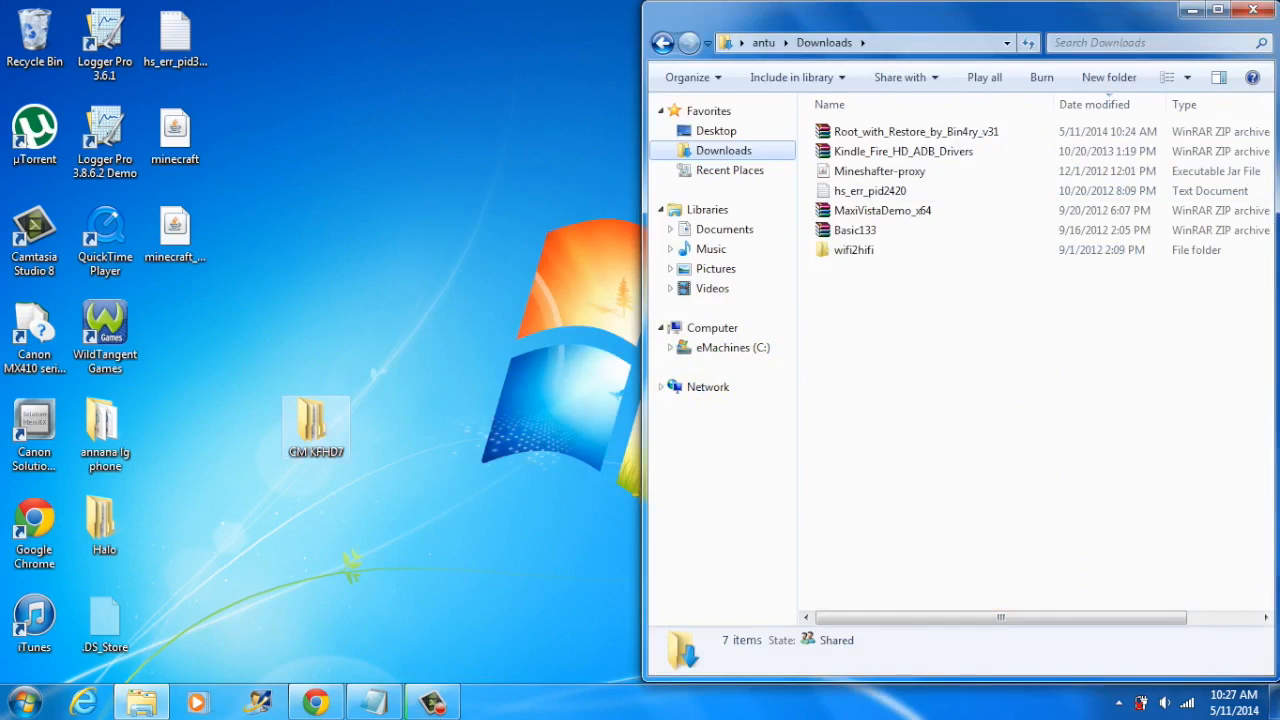
Open the CM KFHD7 folder from the desktop to reach its Root and Driver subfolder.
double_click(316, 420)
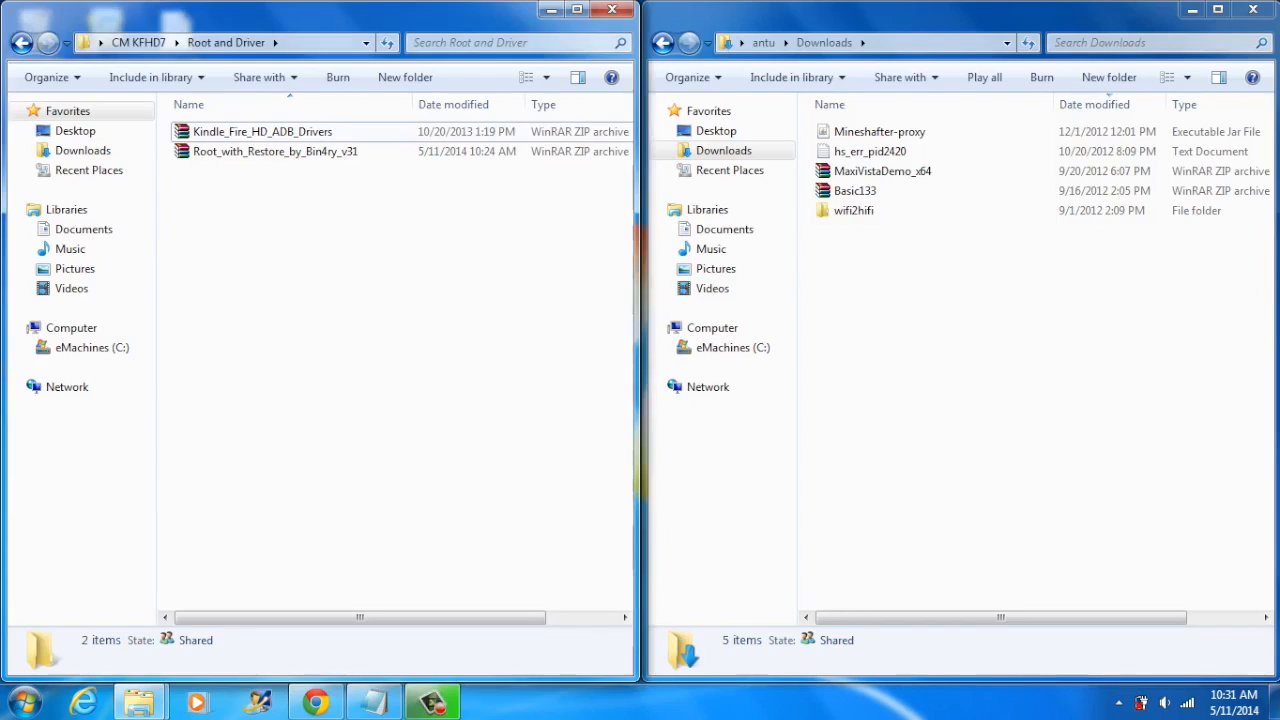
Run Extract Here on the Kindle_Fire_HD_ADB_Drivers archive in Root and Driver.
right_click(240, 131)
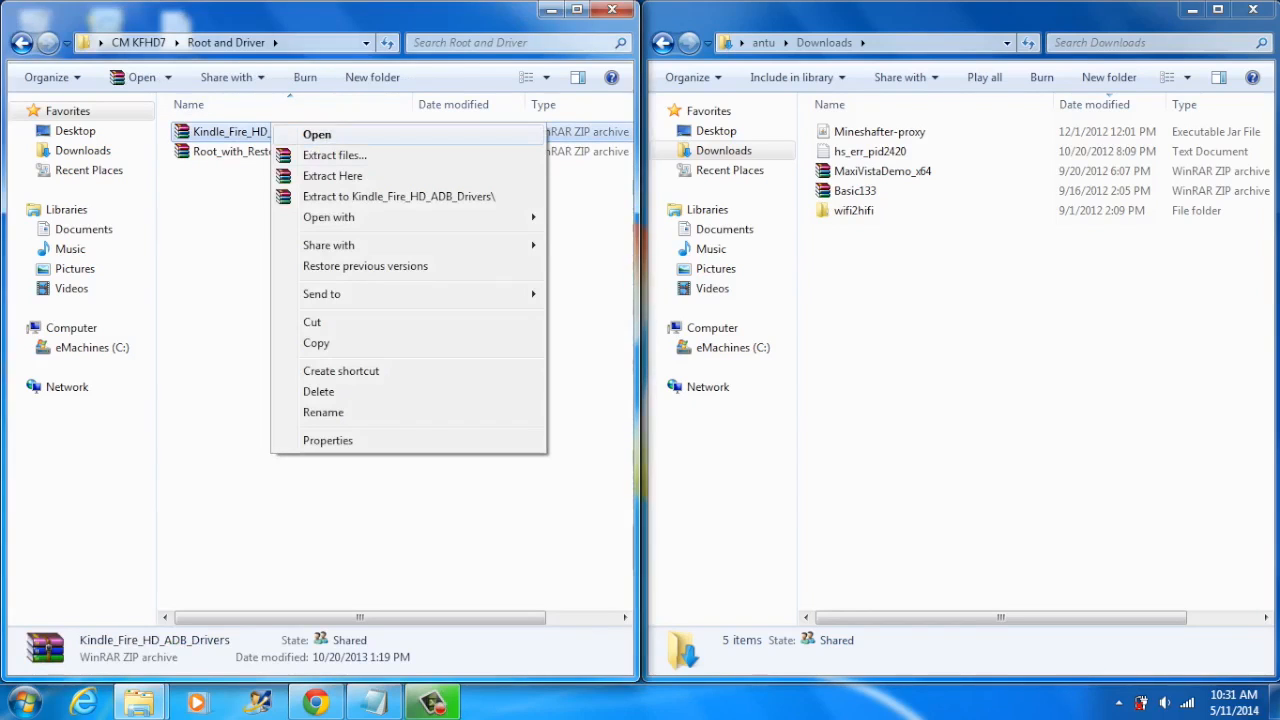
click(332, 175)
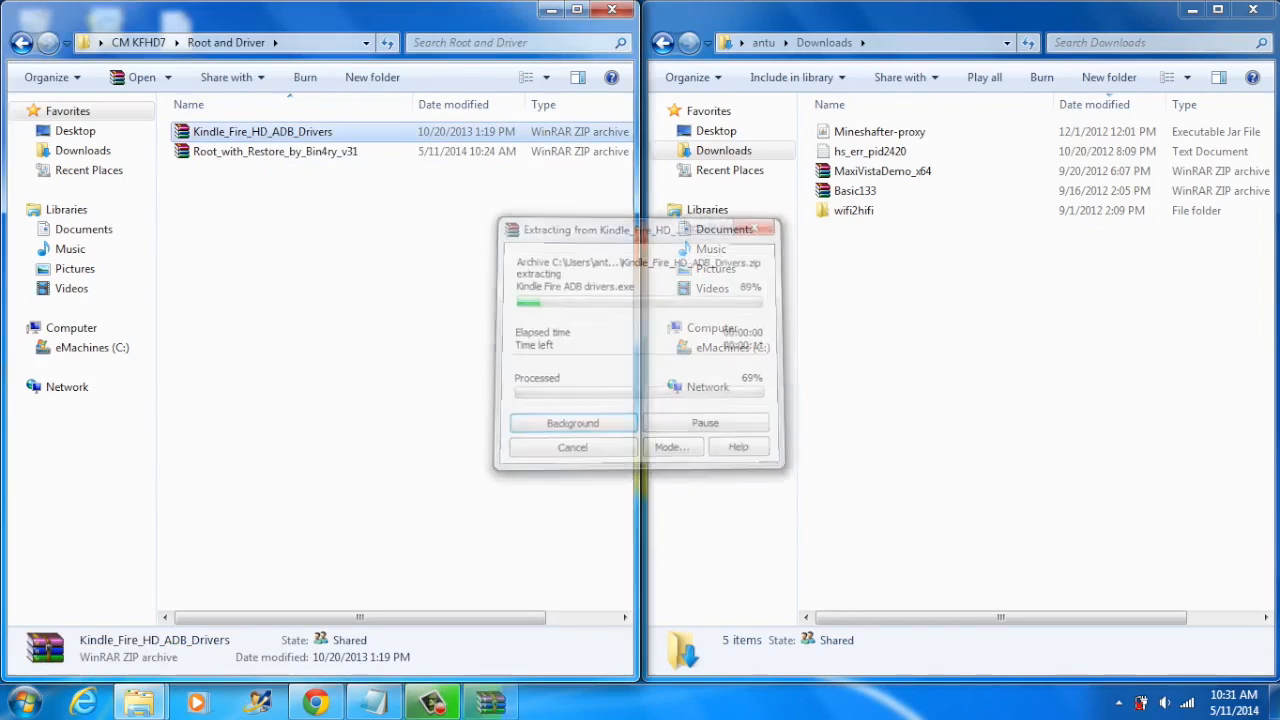